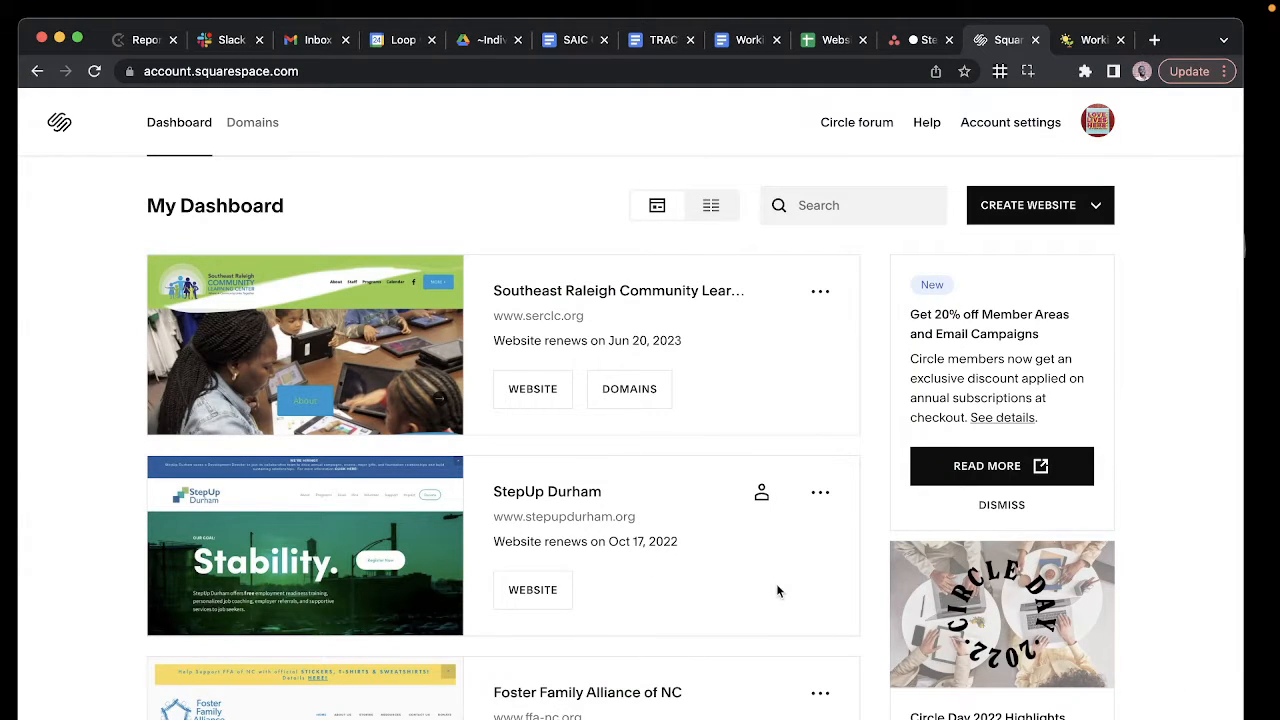
{"action": "mouse_move", "coordinate": [624, 424]}
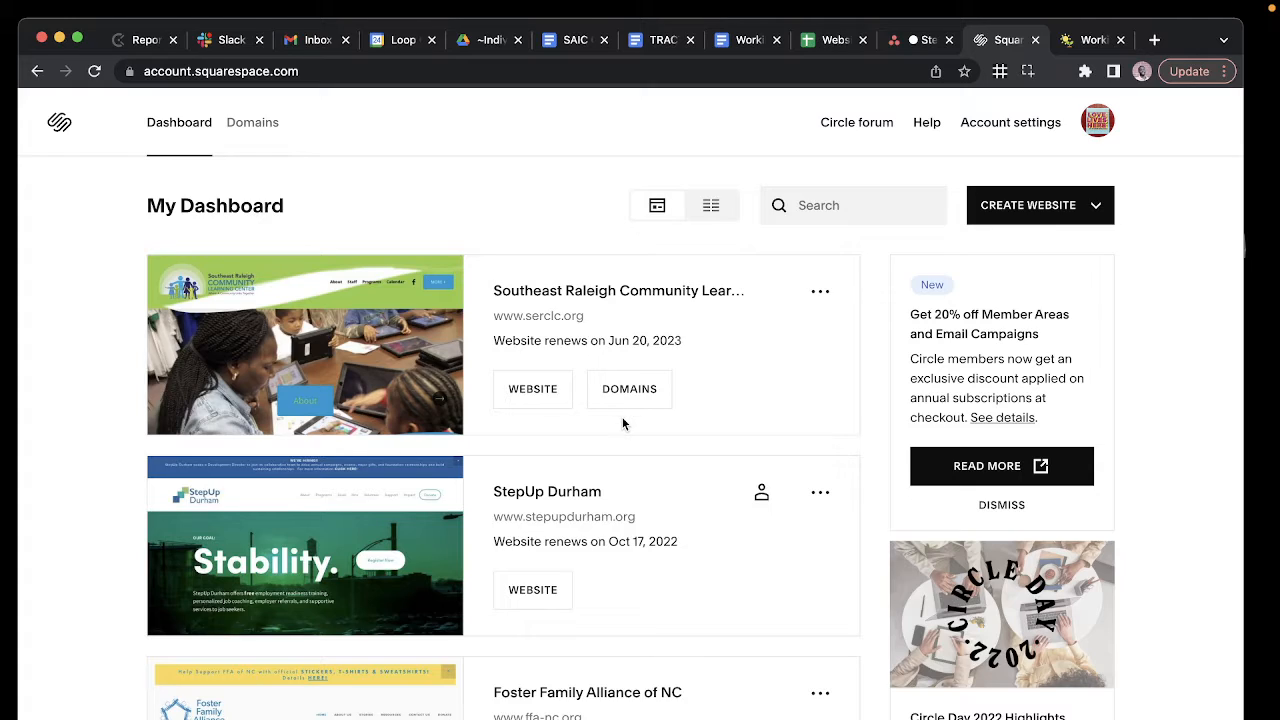
{"action": "mouse_move", "coordinate": [612, 430]}
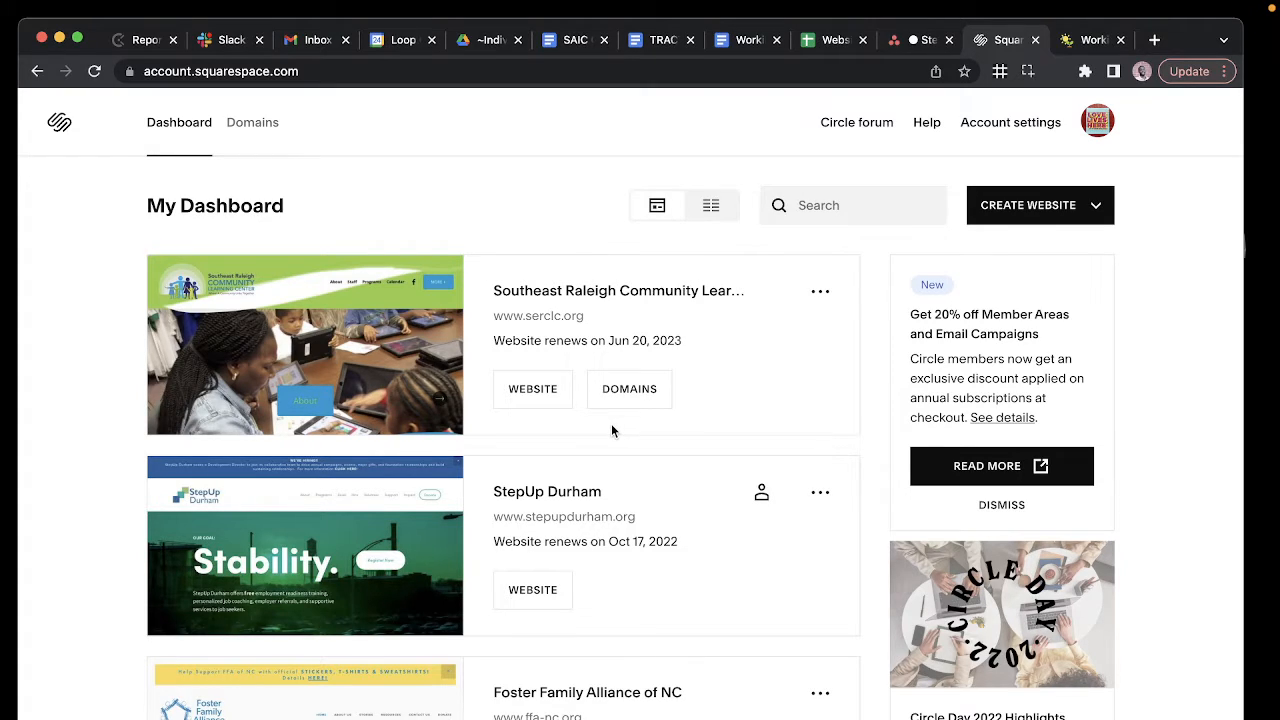
{"action": "mouse_move", "coordinate": [588, 424]}
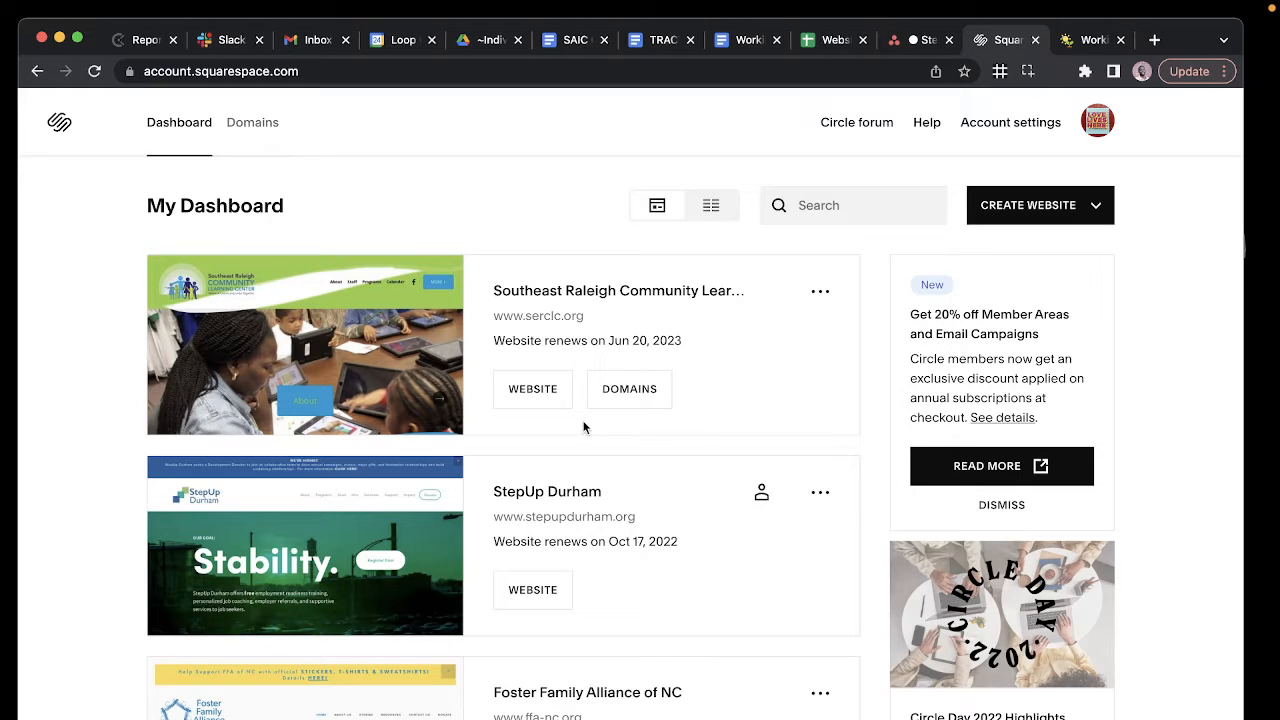
{"action": "mouse_move", "coordinate": [570, 424]}
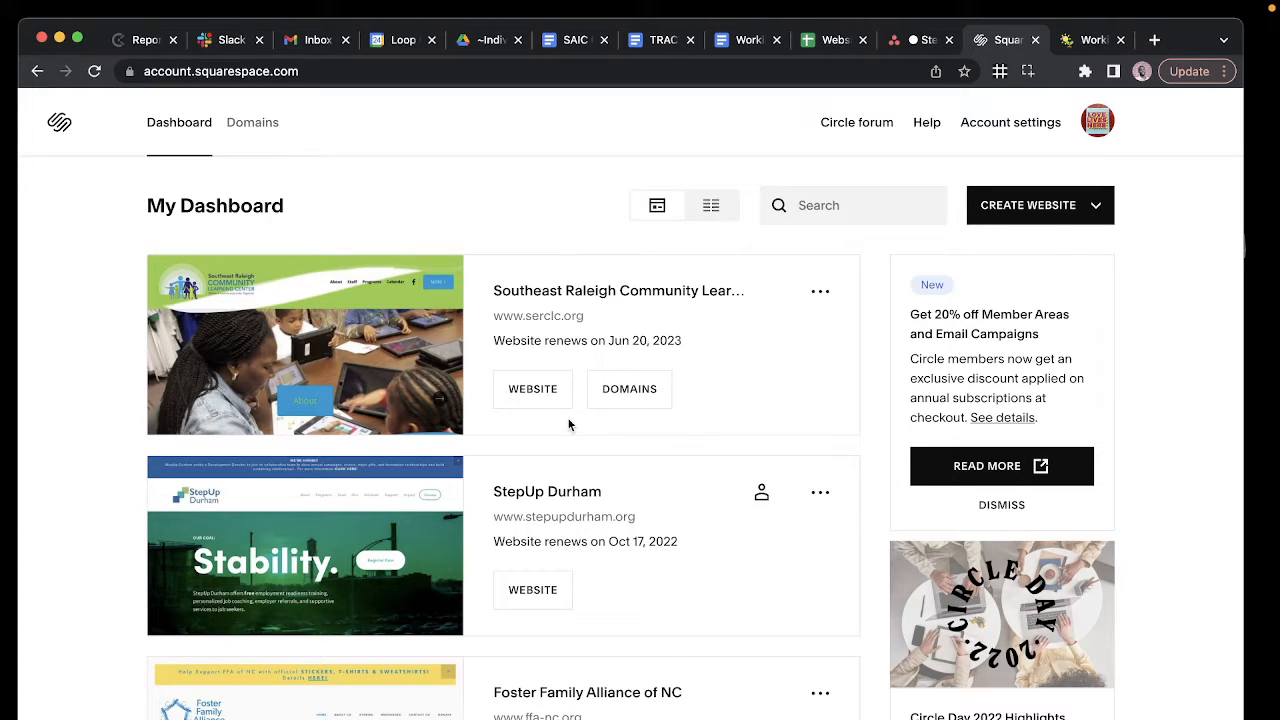
- Open the Southeast Raleigh Community Learning Center website from the dashboard
{"action": "left_click", "coordinate": [532, 388]}
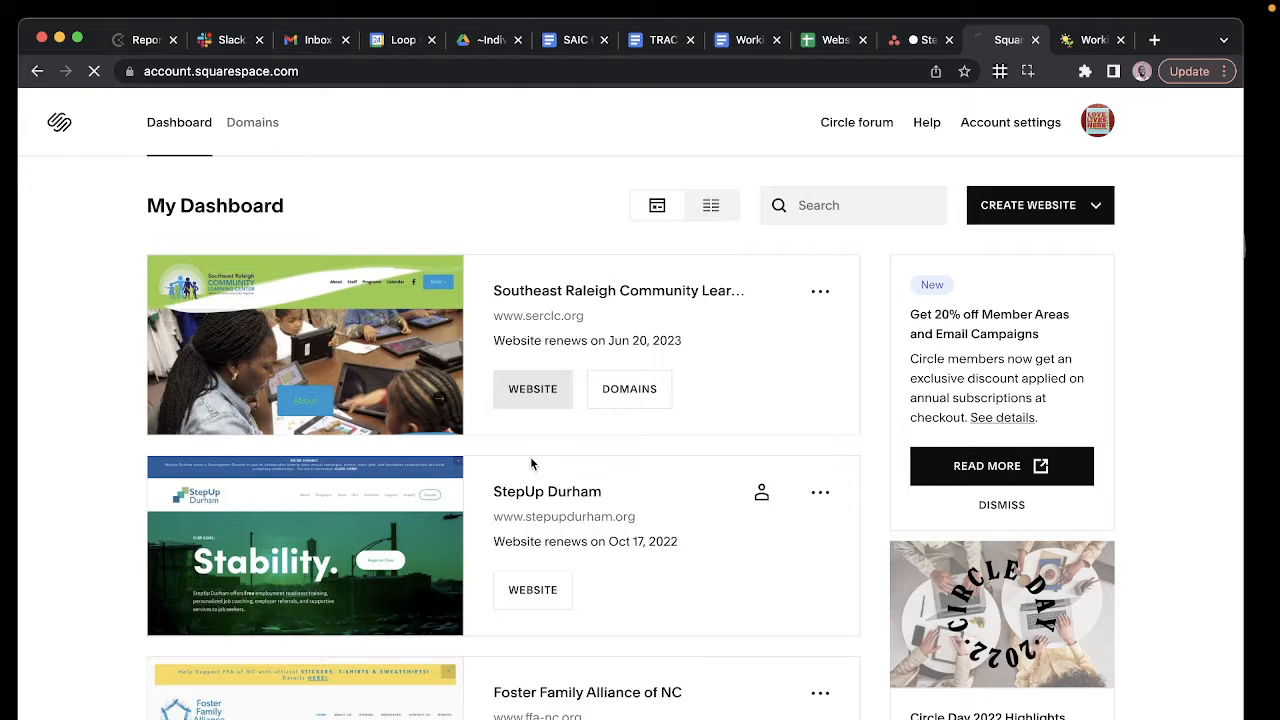
{"action": "left_click", "coordinate": [532, 388]}
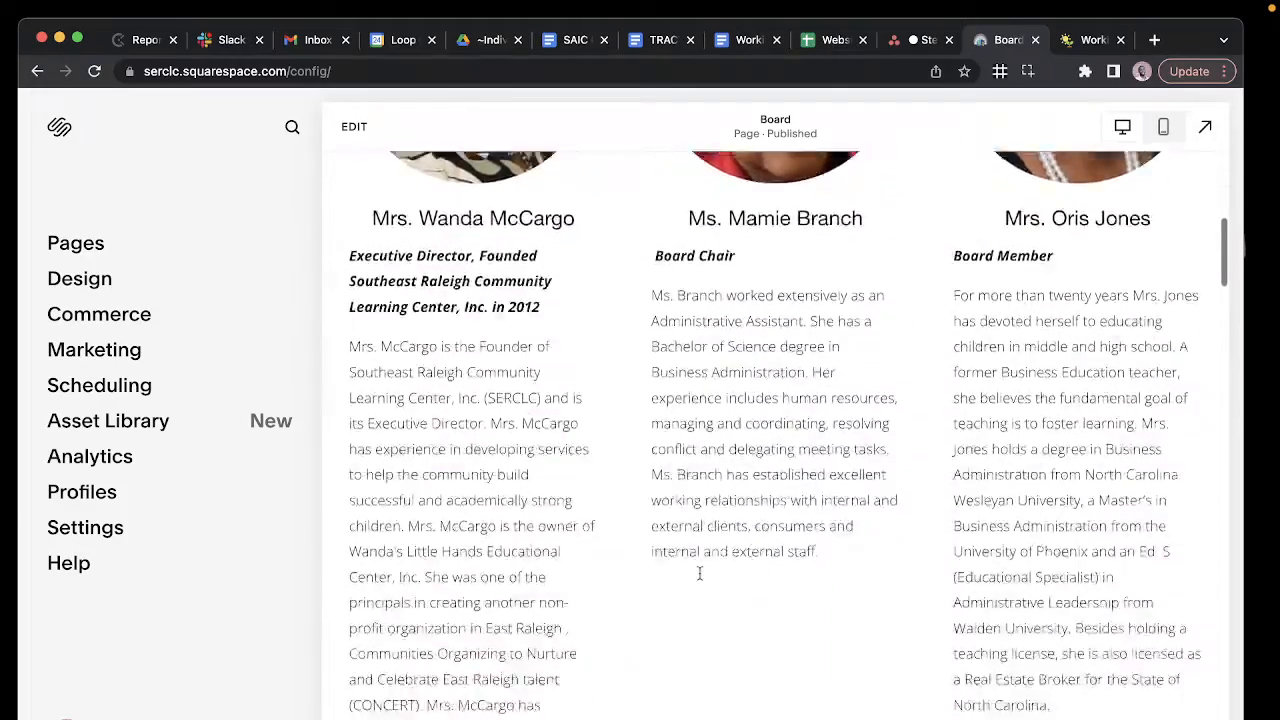
{"action": "scroll", "scroll_direction": "down", "scroll_amount": 3}
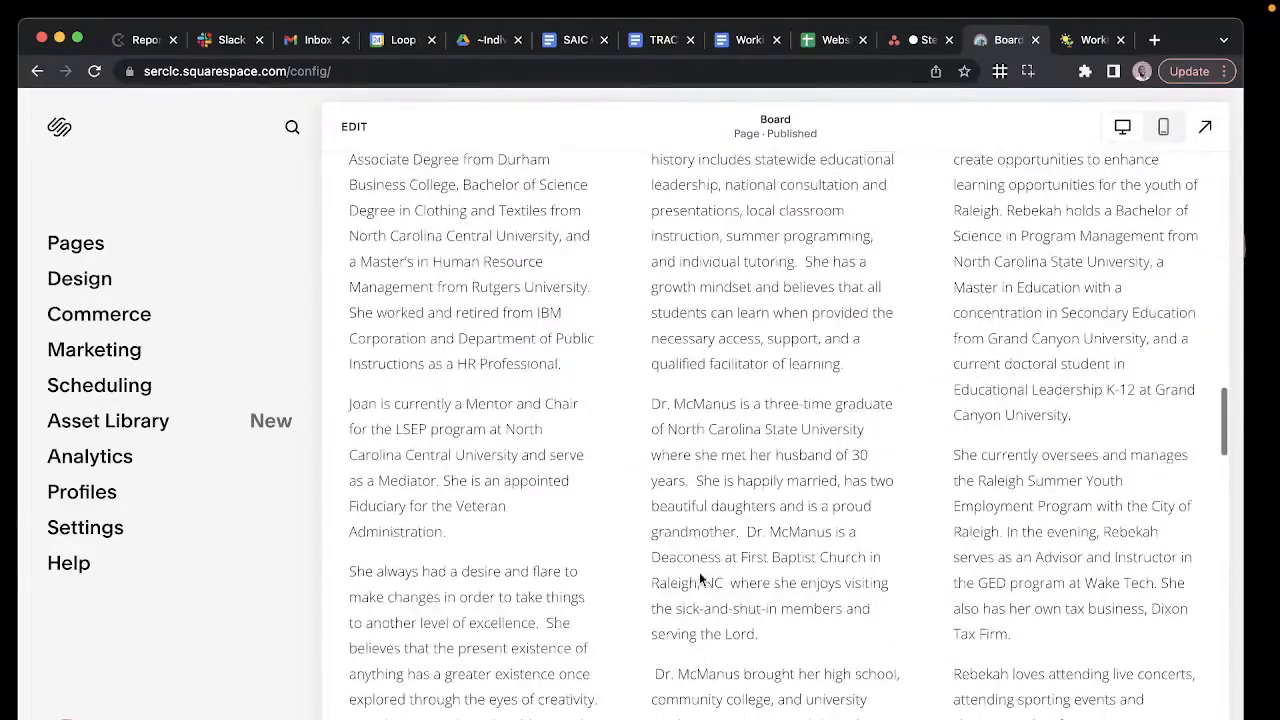
{"action": "scroll", "scroll_direction": "down", "scroll_amount": 3}
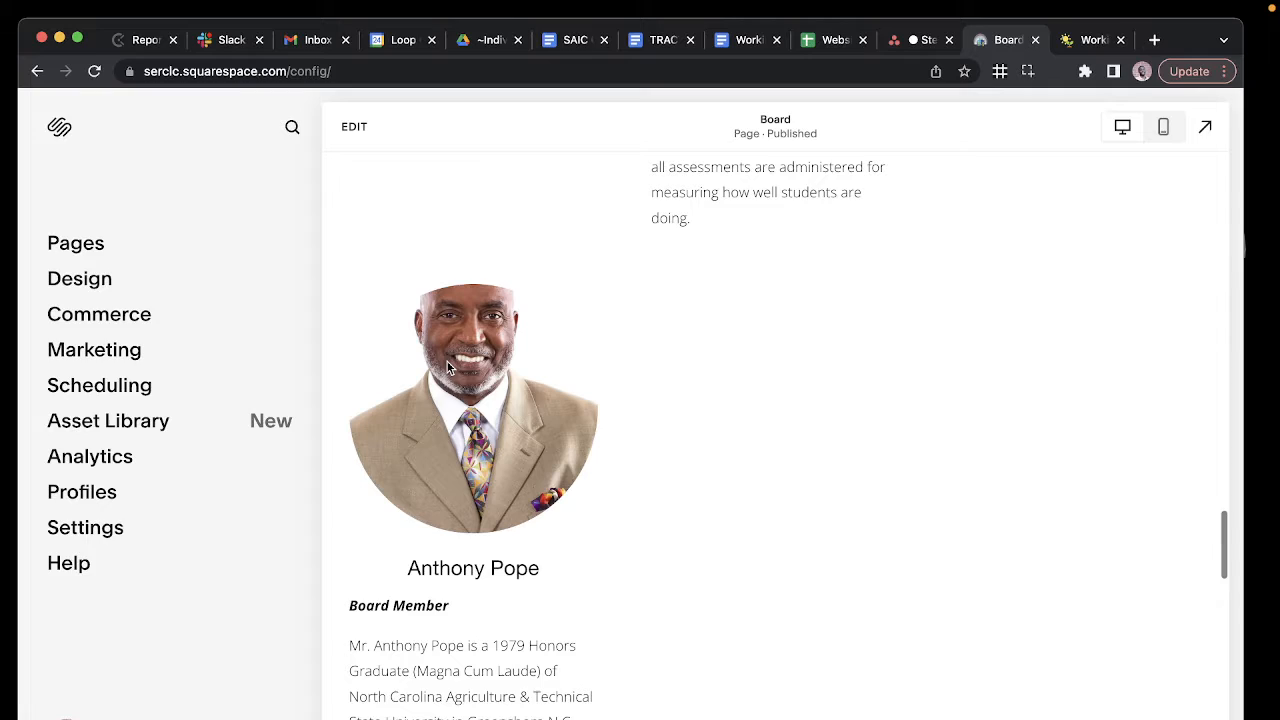
{"action": "mouse_move", "coordinate": [692, 562]}
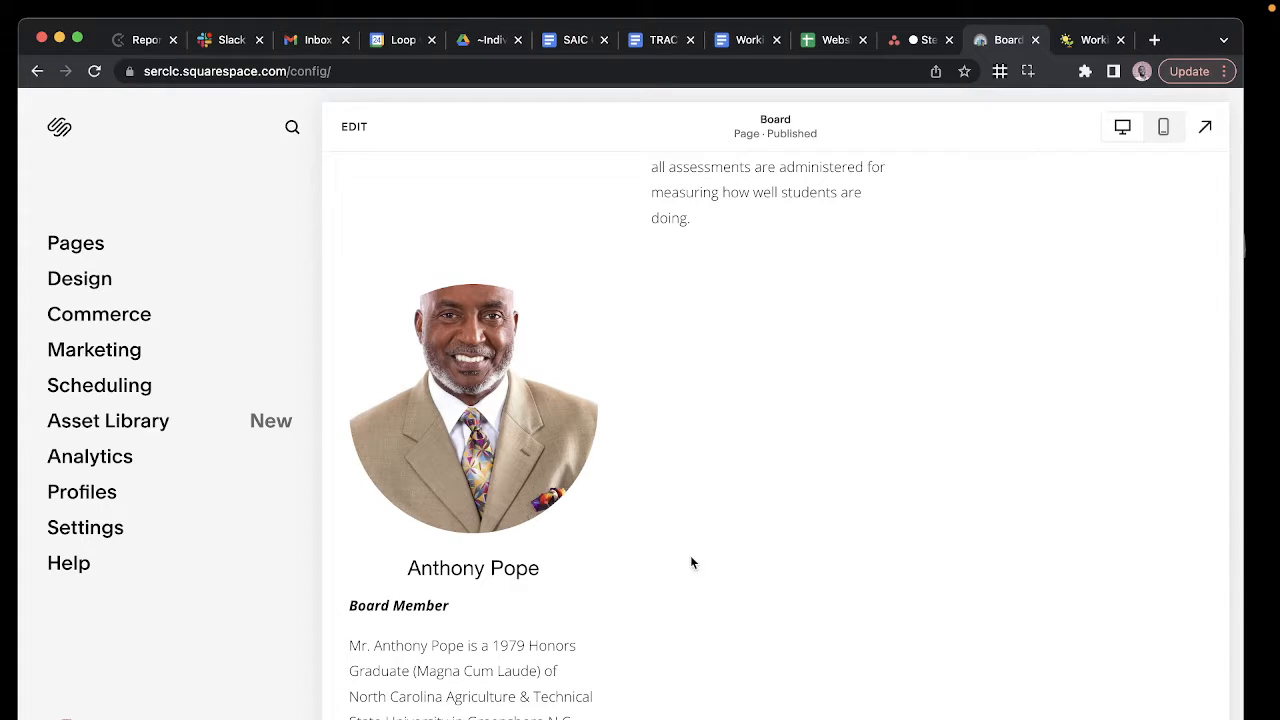
{"action": "mouse_move", "coordinate": [436, 280]}
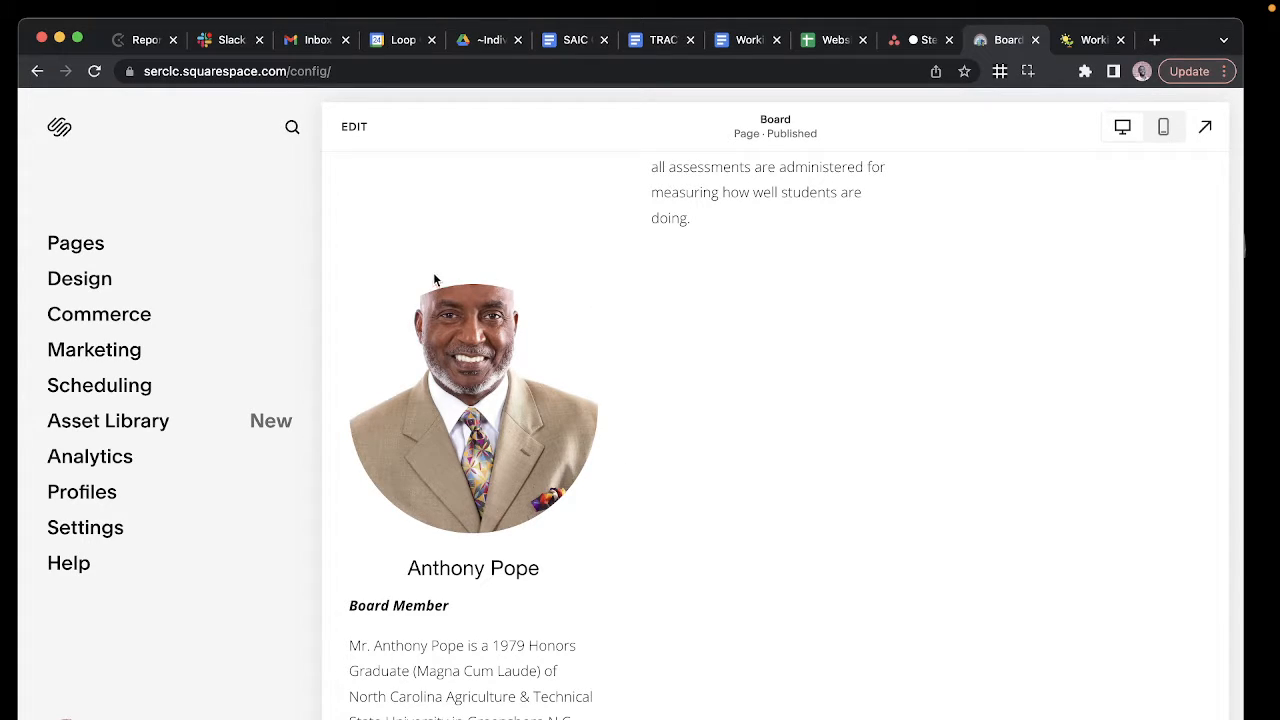
{"action": "mouse_move", "coordinate": [504, 336]}
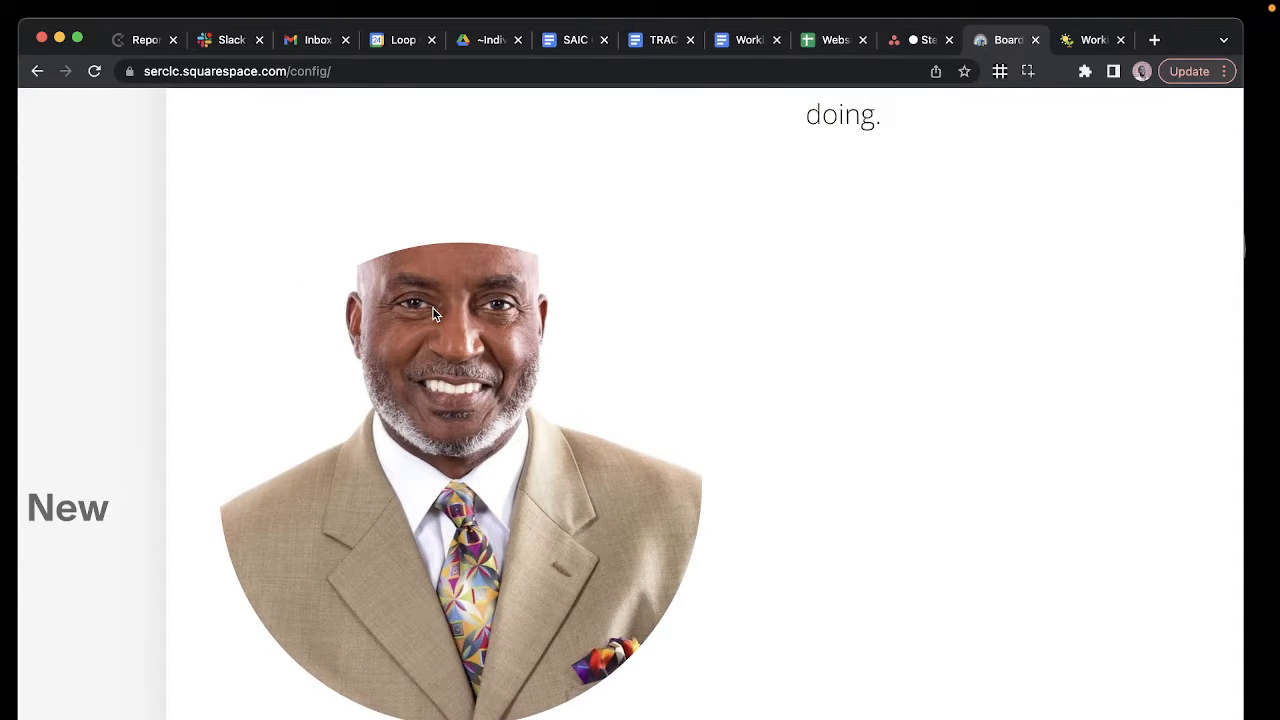
{"action": "mouse_move", "coordinate": [404, 392]}
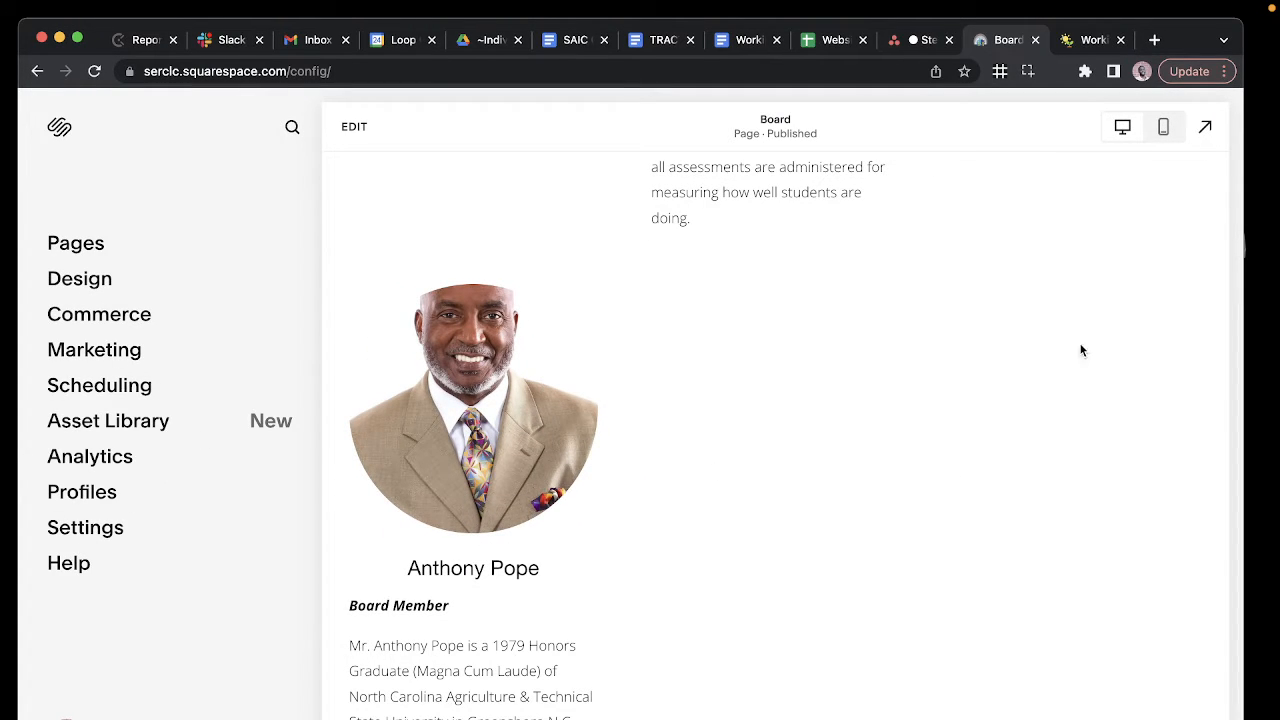
{"action": "left_click", "coordinate": [354, 126]}
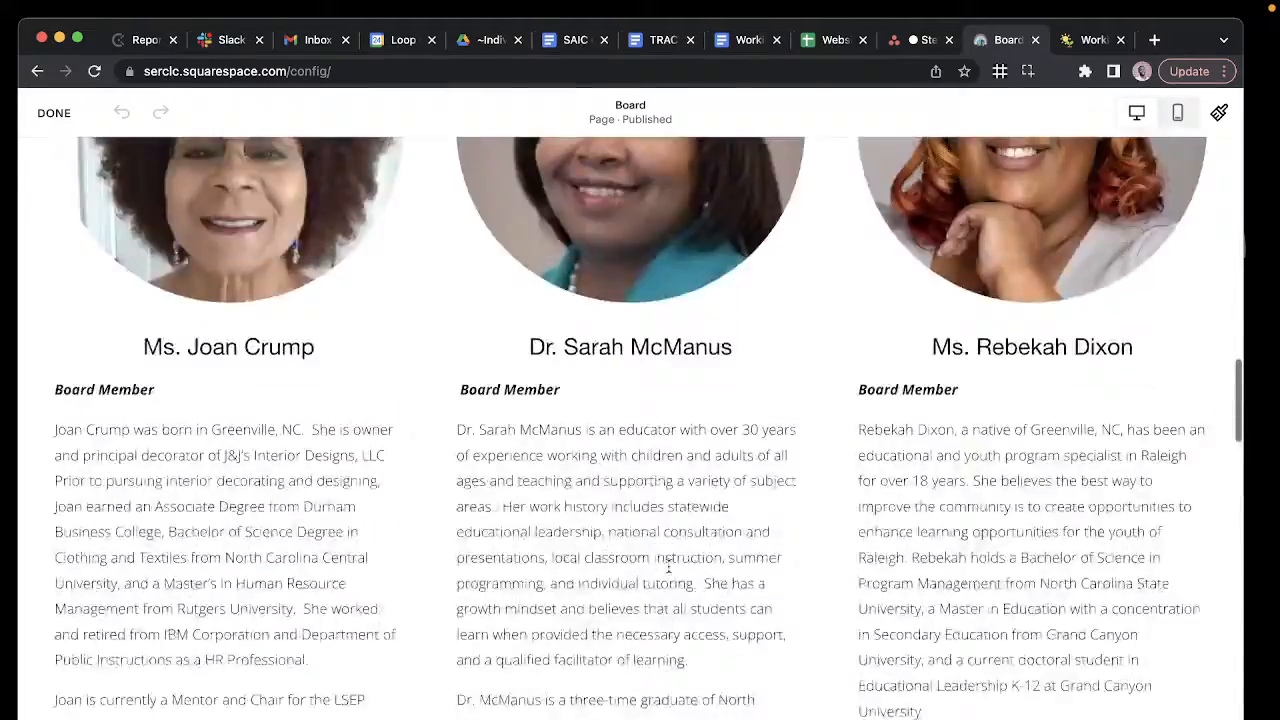
{"action": "scroll", "scroll_direction": "up", "scroll_amount": 3}
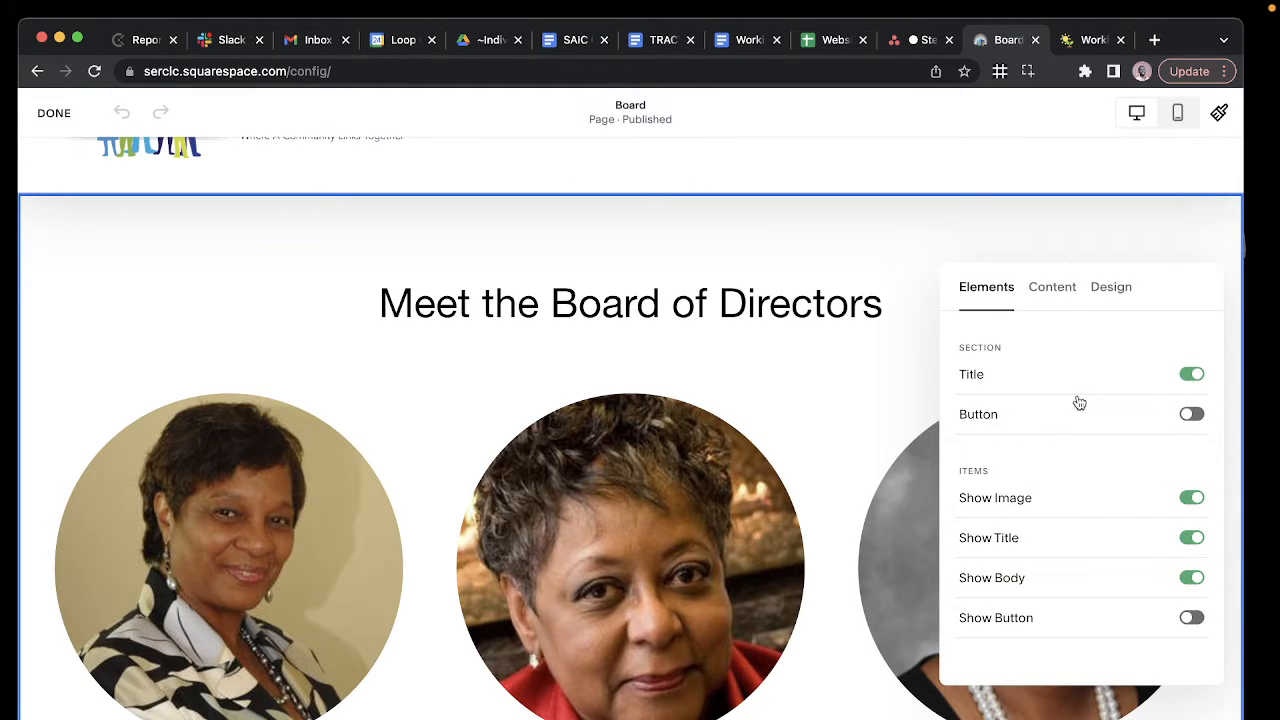
{"action": "left_click", "coordinate": [1052, 288]}
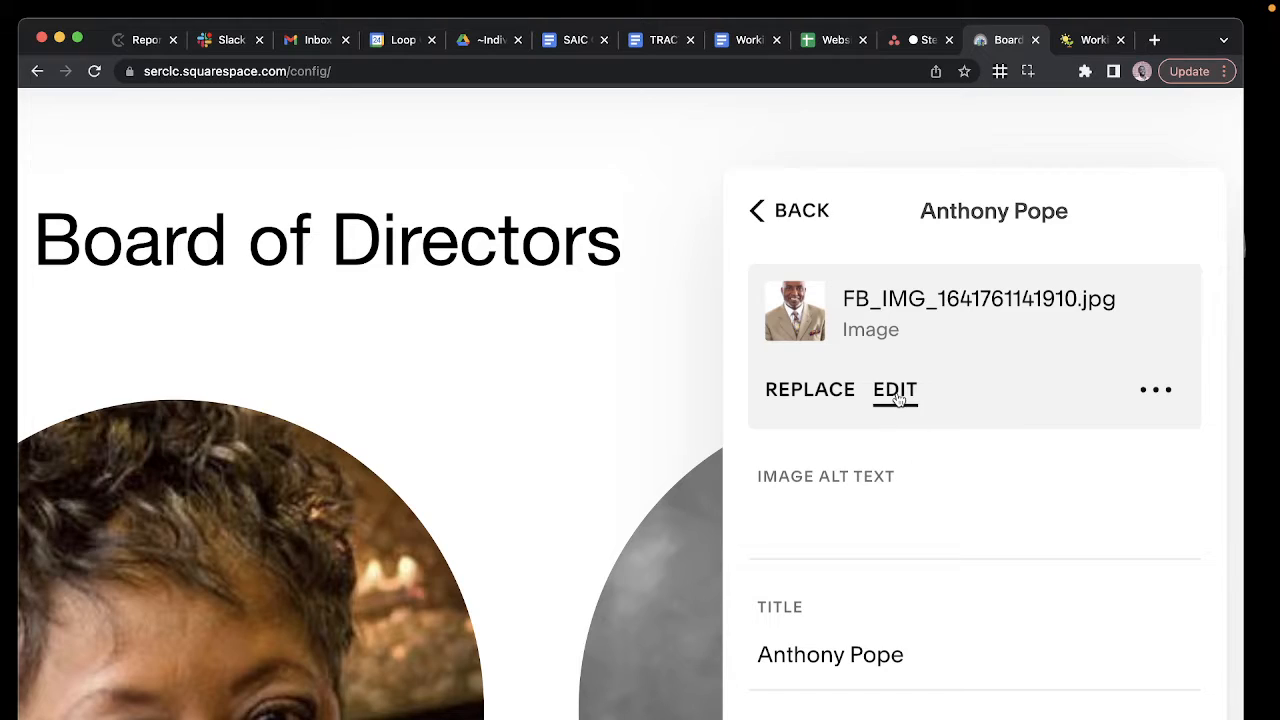
{"action": "left_click", "coordinate": [894, 388]}
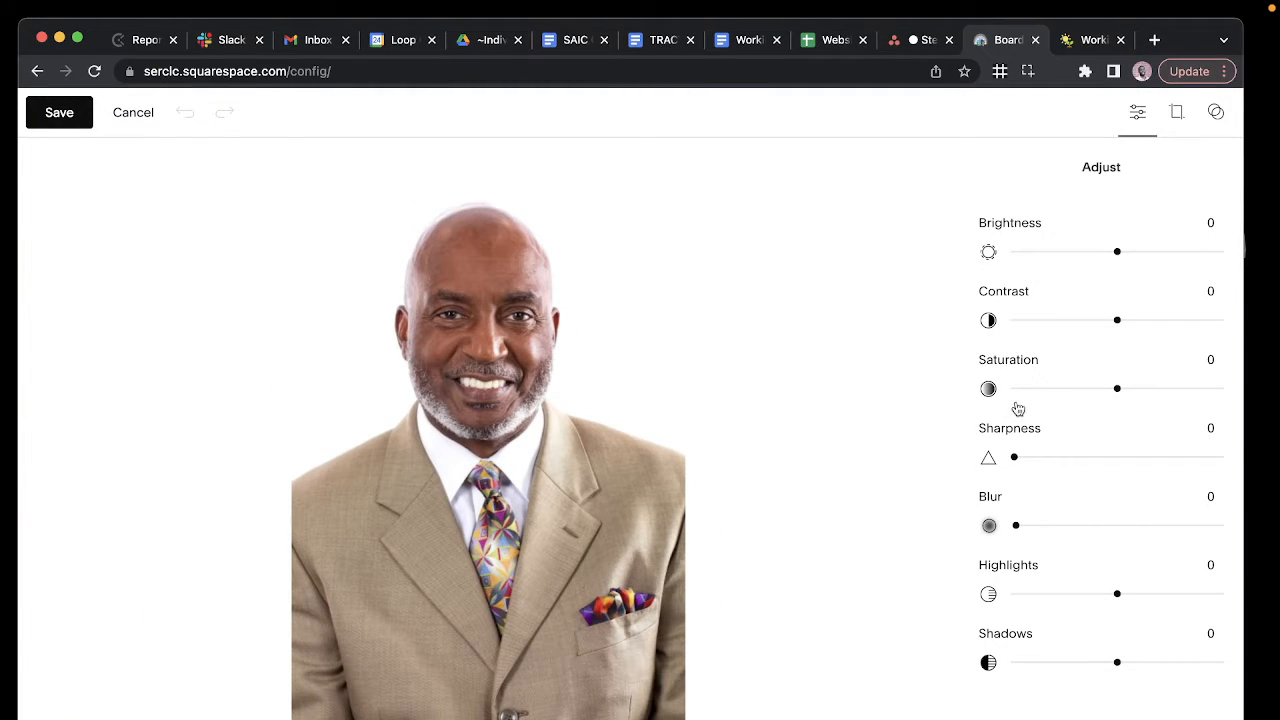
{"action": "mouse_move", "coordinate": [344, 408]}
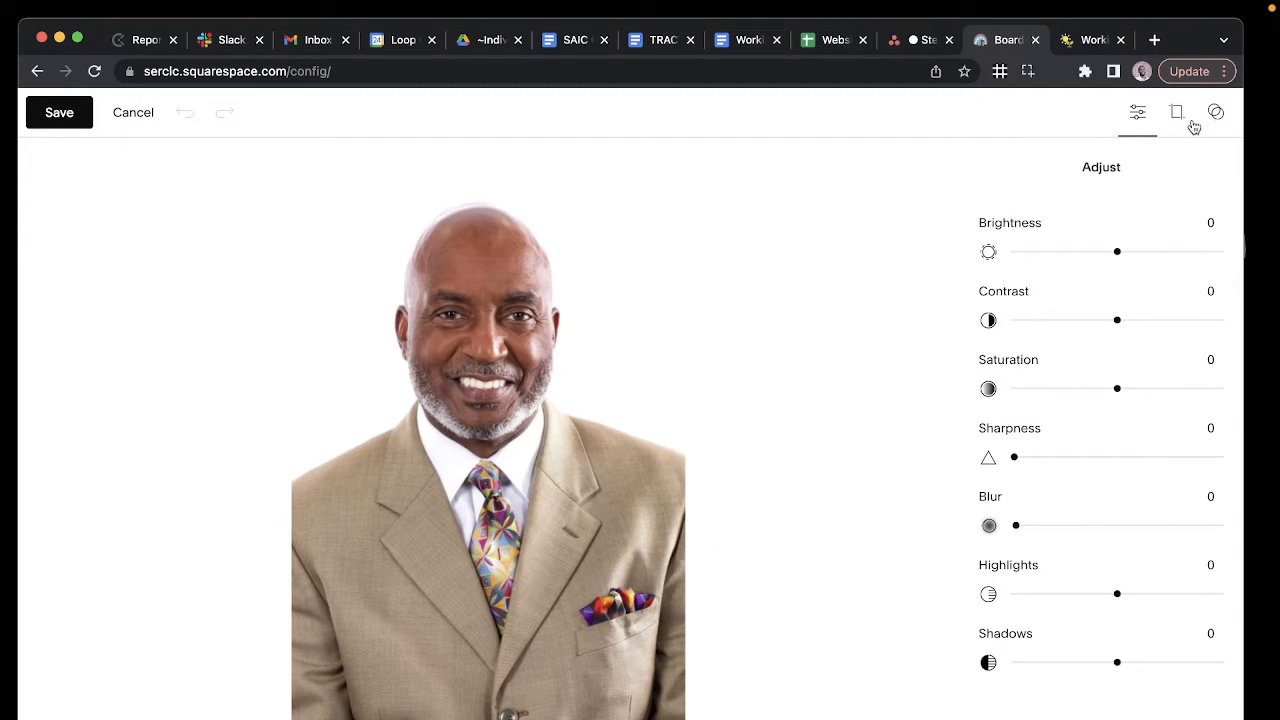
- Crop the photo to a 1:1 square covering his whole head and request to save
{"action": "left_click", "coordinate": [1176, 112]}
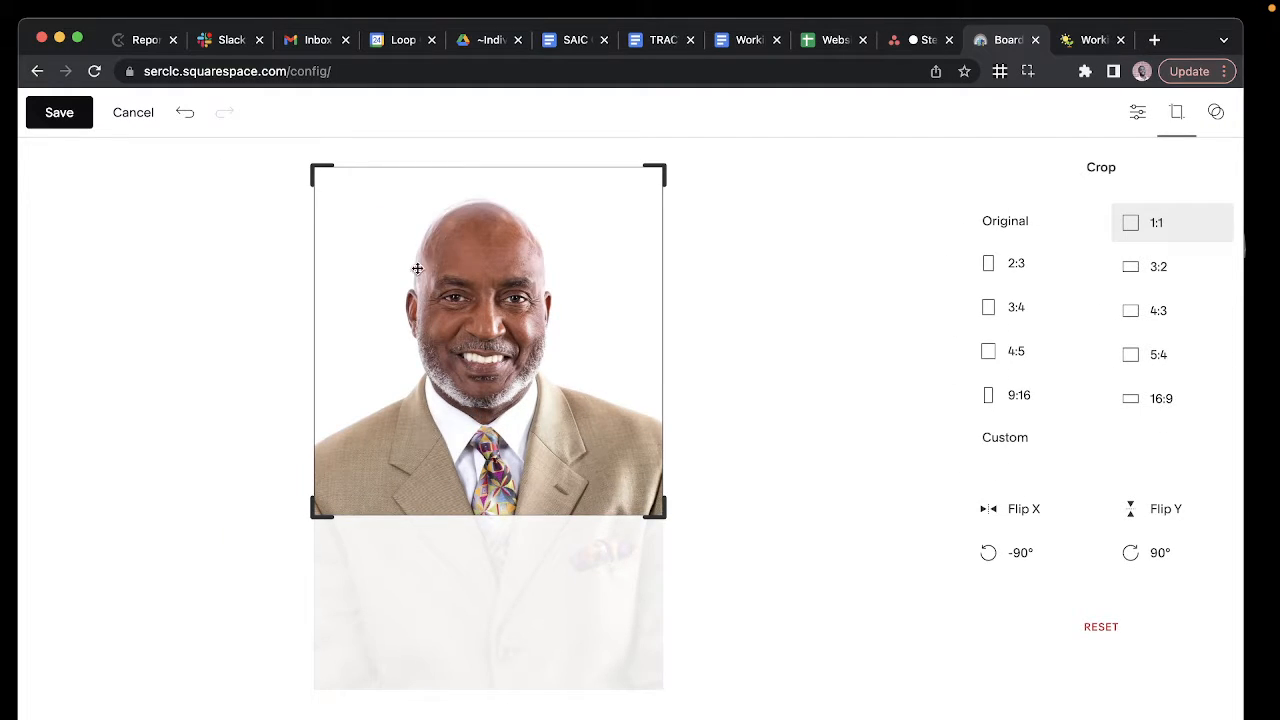
{"action": "left_click", "coordinate": [60, 112]}
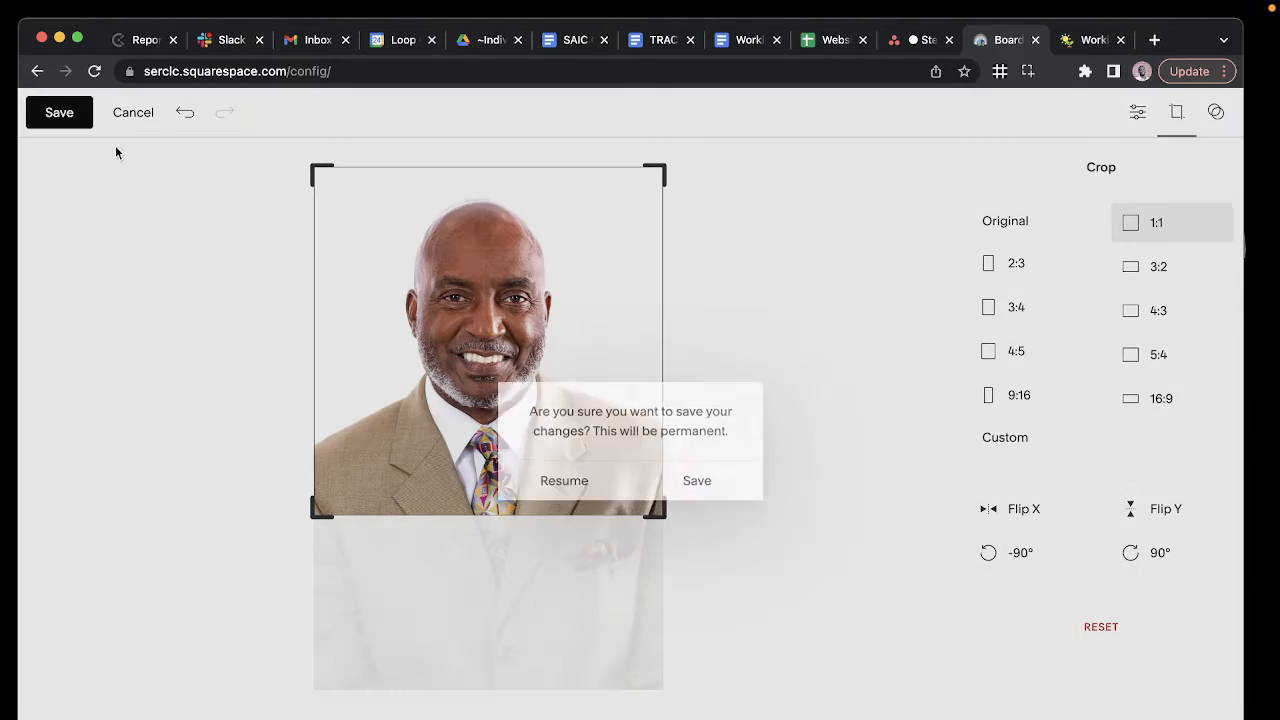
- Confirm the permanent crop and check his round photo now shows his full head
{"action": "left_click", "coordinate": [696, 480]}
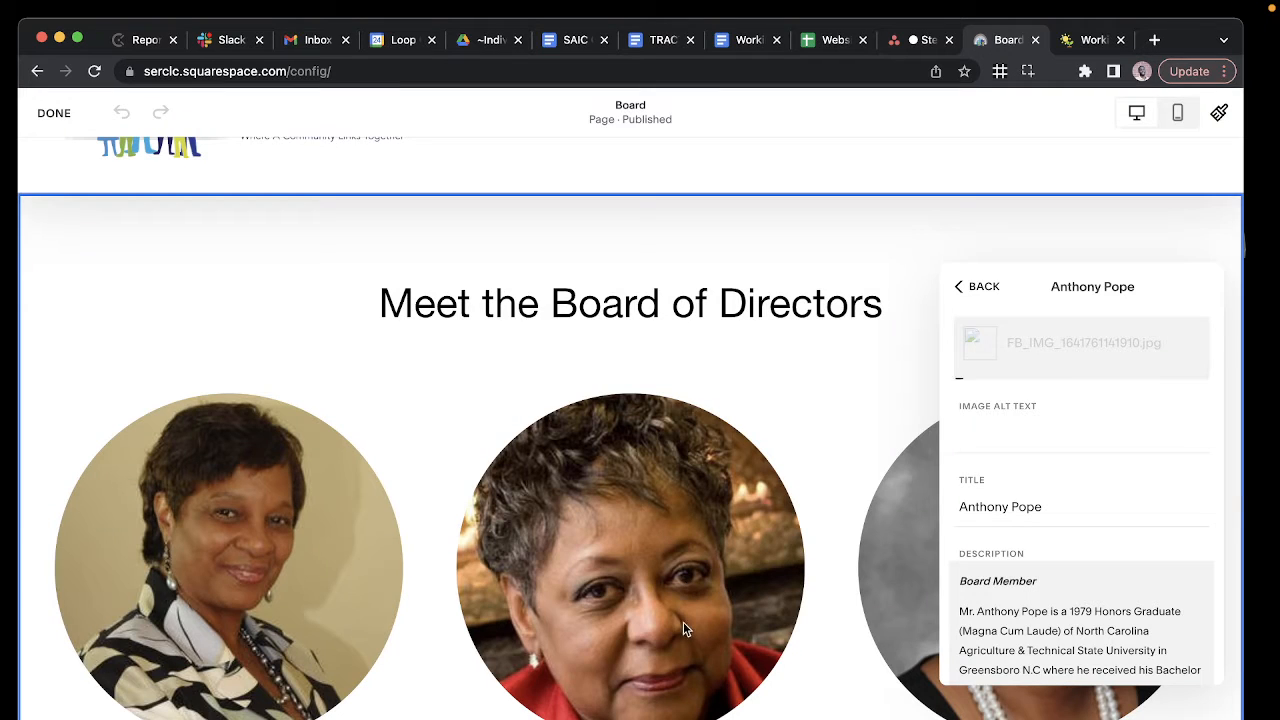
{"action": "mouse_move", "coordinate": [770, 632]}
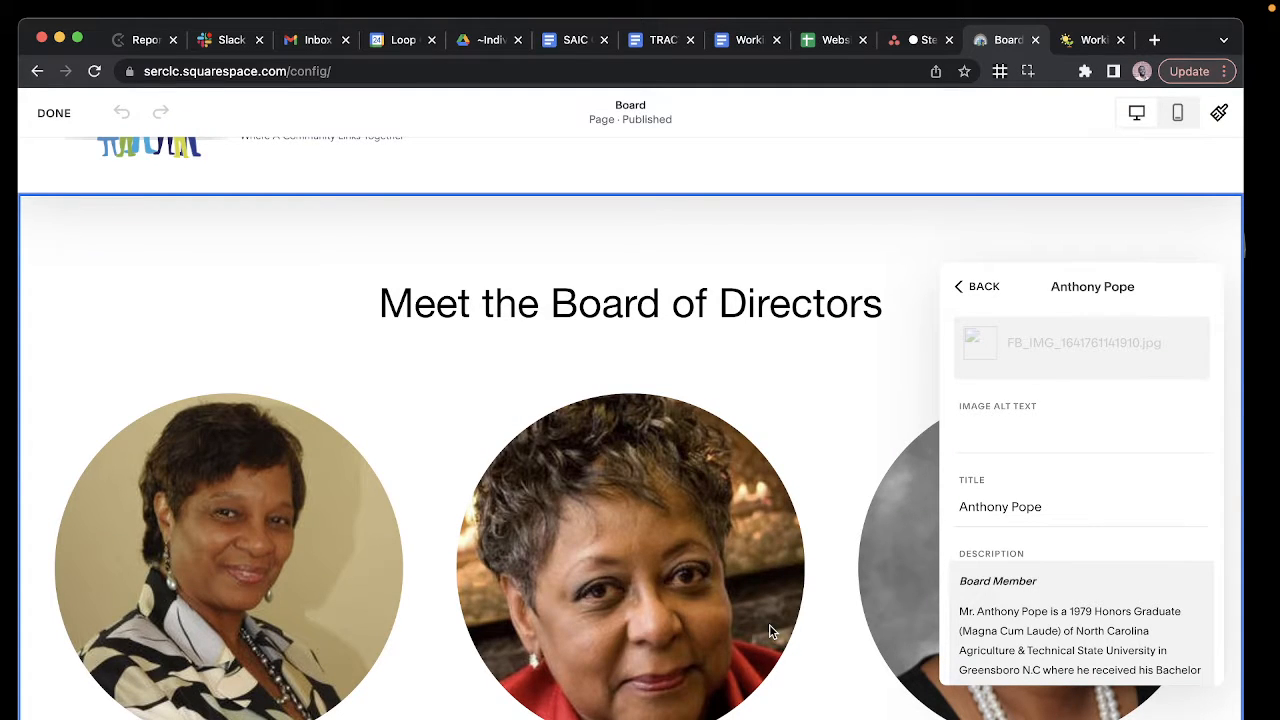
{"action": "scroll", "scroll_direction": "down", "scroll_amount": 3}
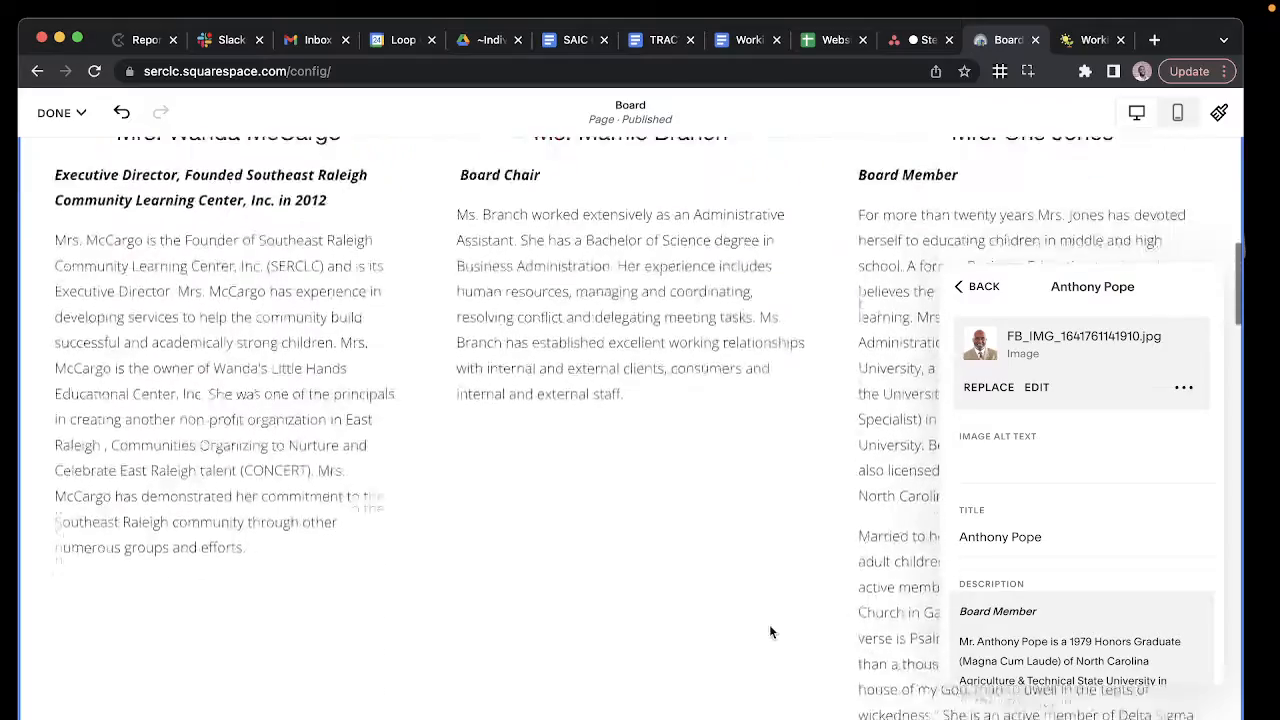
{"action": "scroll", "scroll_direction": "down", "scroll_amount": 3}
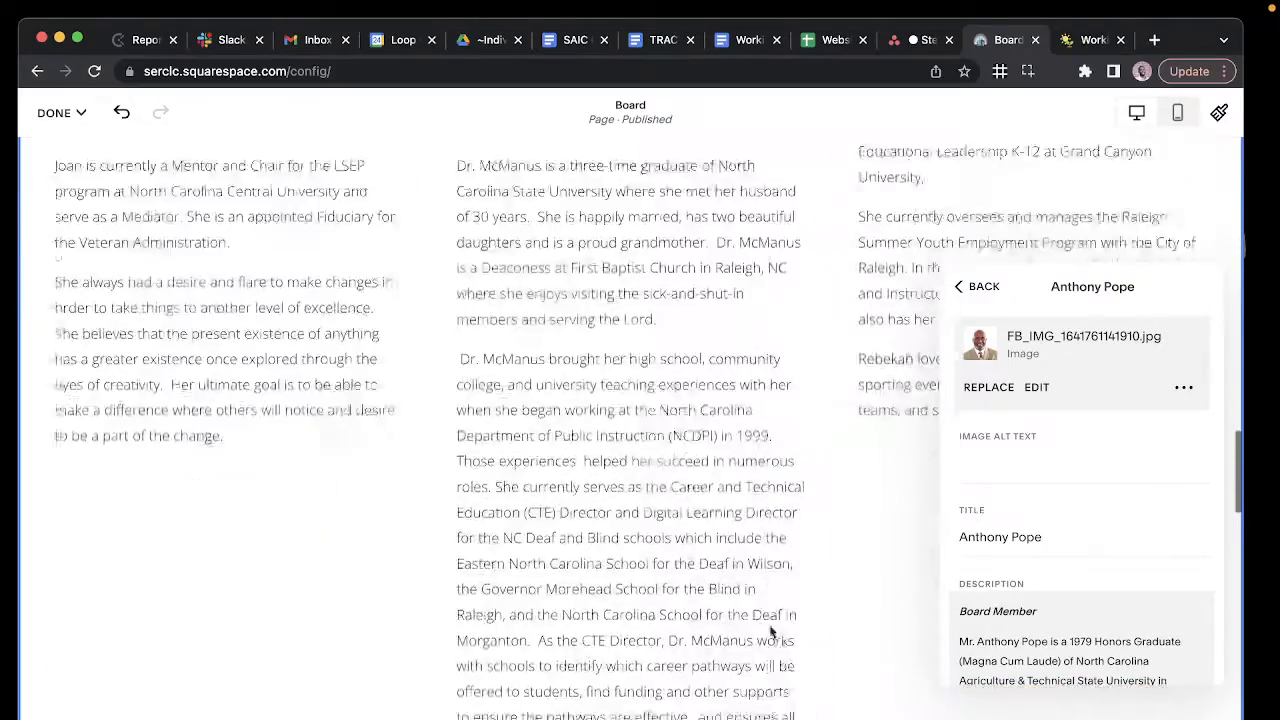
{"action": "scroll", "scroll_direction": "down", "scroll_amount": 3}
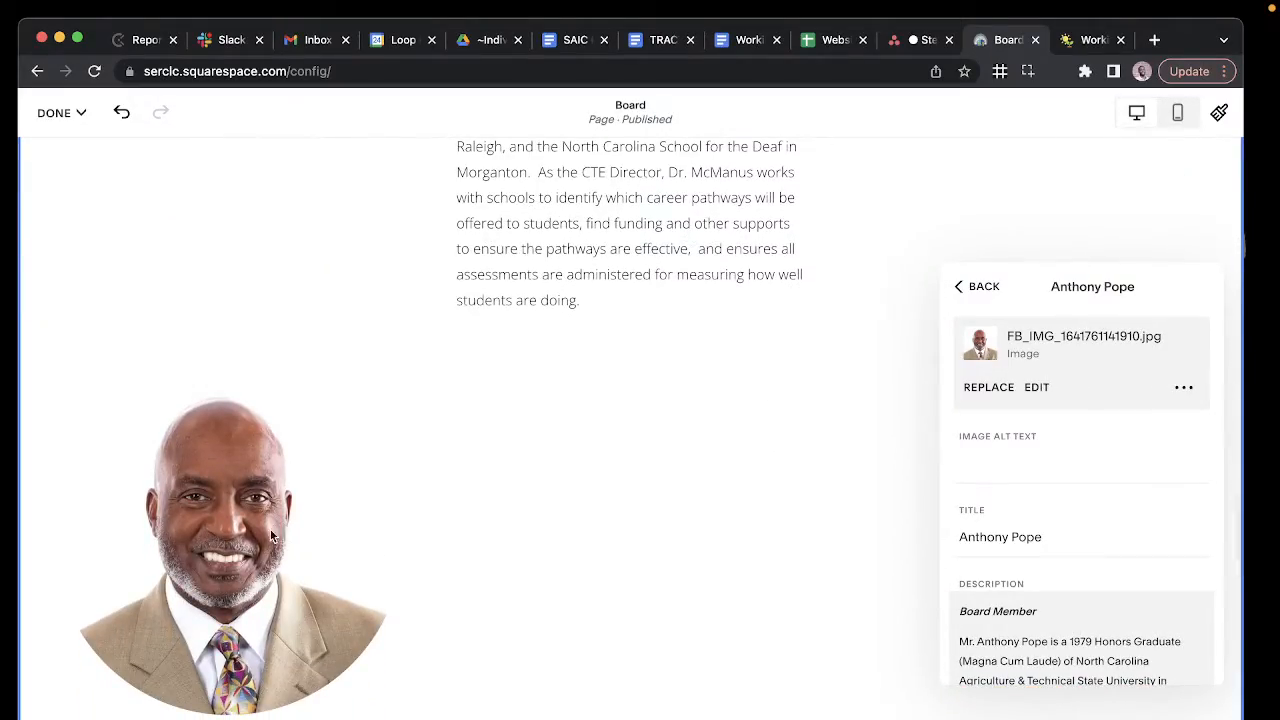
{"action": "scroll", "scroll_direction": "down", "scroll_amount": 3}
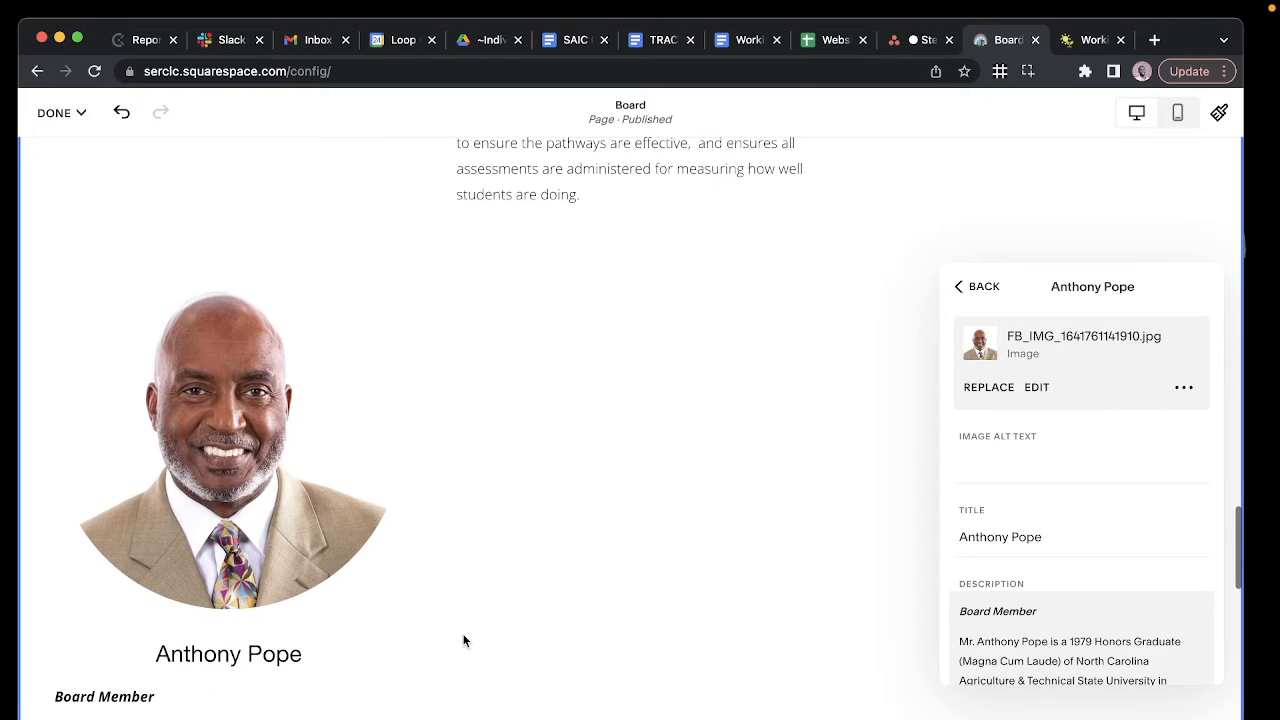
{"action": "mouse_move", "coordinate": [508, 676]}
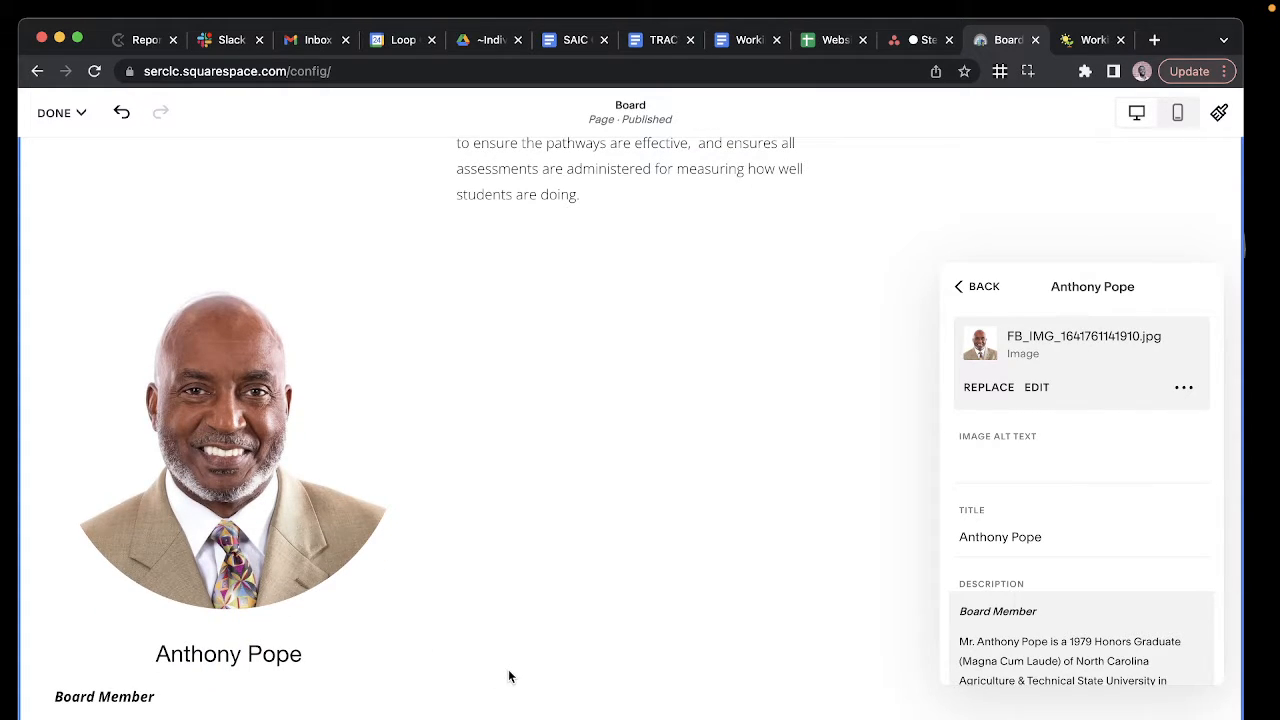
{"action": "left_click", "coordinate": [54, 112]}
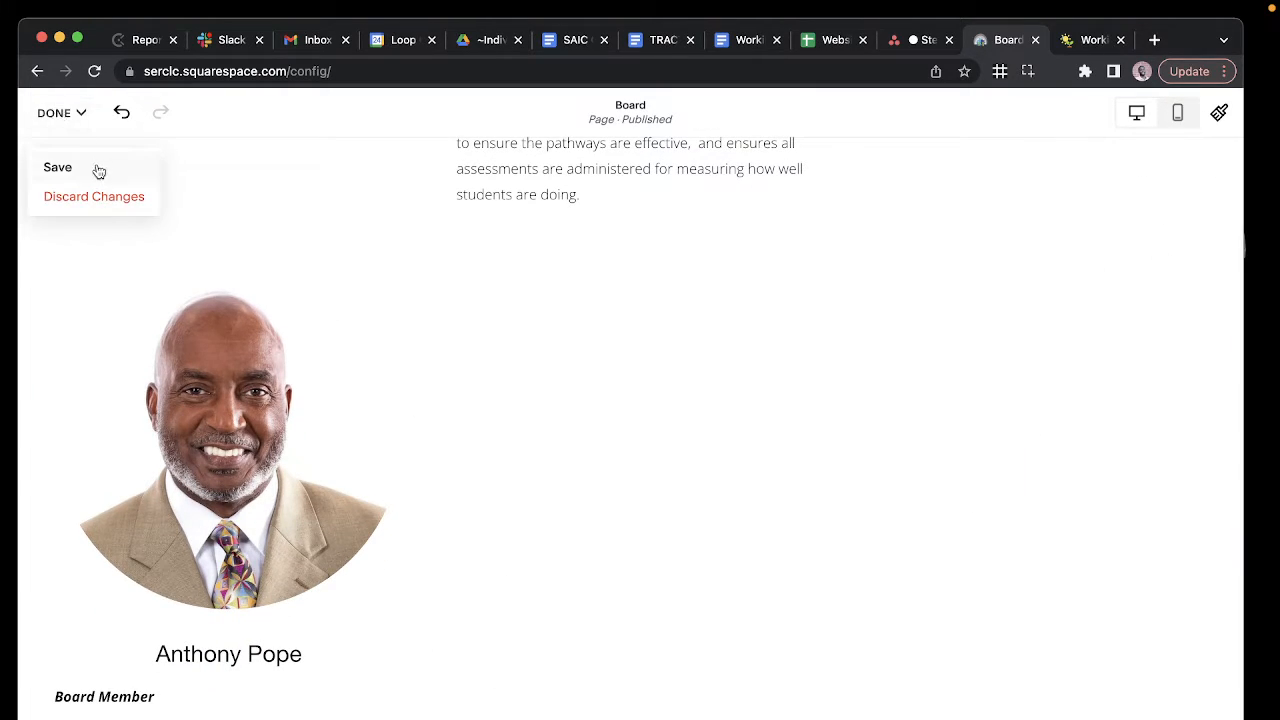
- Save the Board page edits and verify his fully visible head on the live page
{"action": "left_click", "coordinate": [56, 168]}
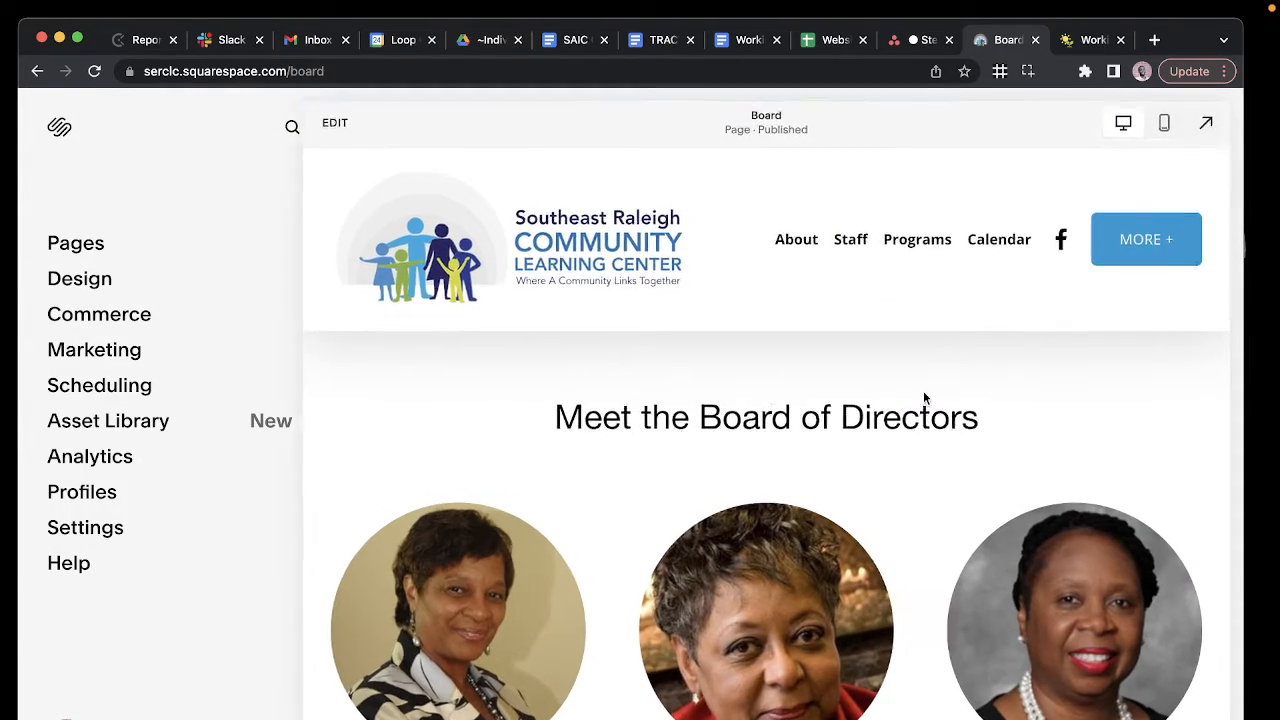
{"action": "scroll", "scroll_direction": "down", "scroll_amount": 3}
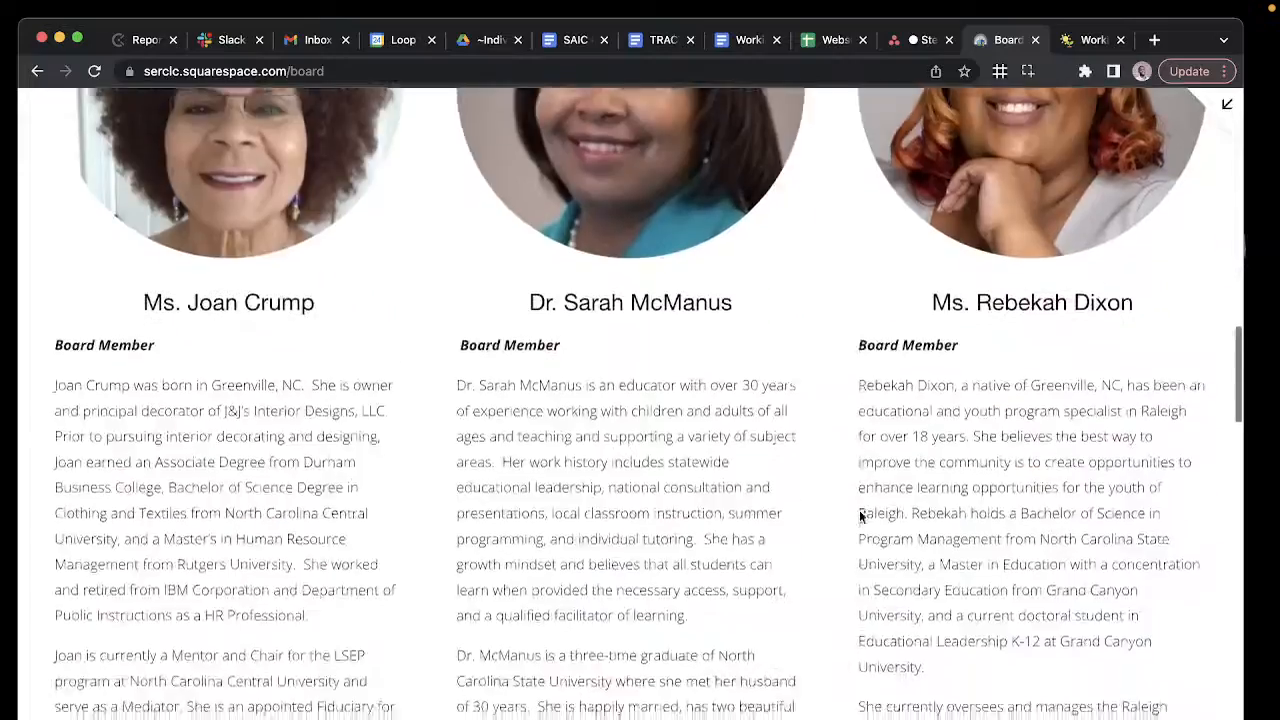
{"action": "scroll", "scroll_direction": "down", "scroll_amount": 3}
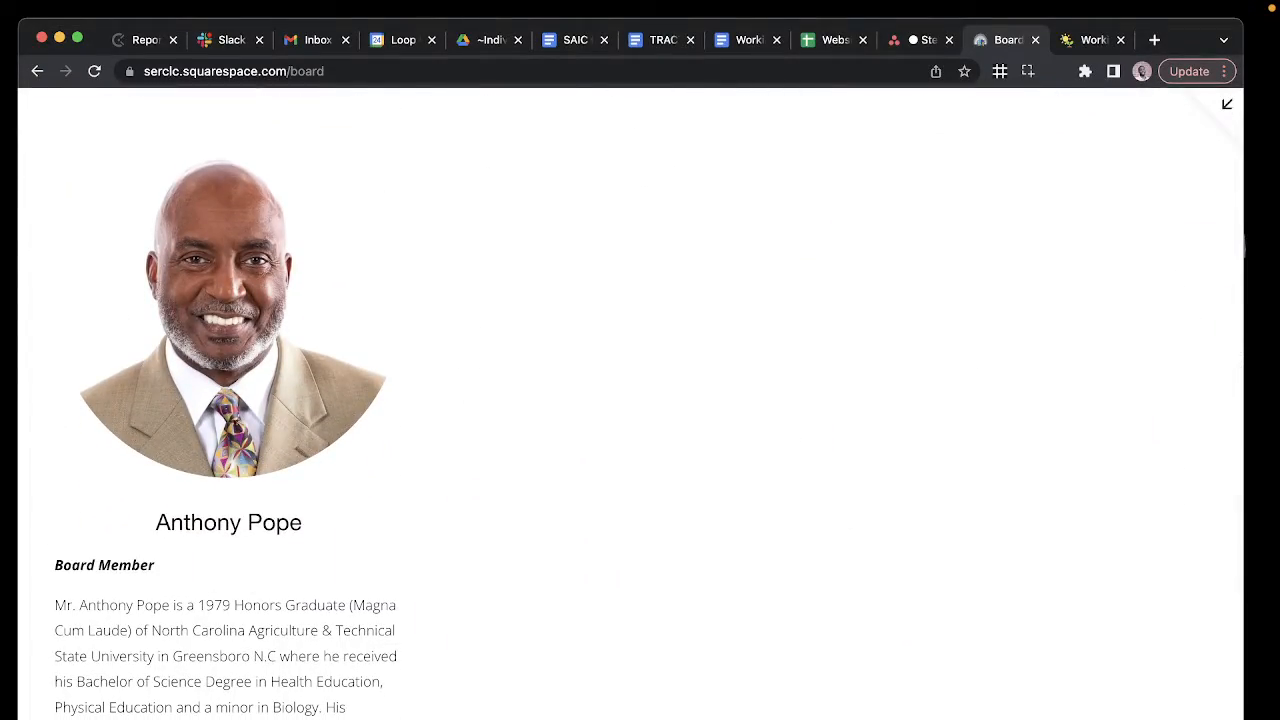
{"action": "mouse_move", "coordinate": [546, 690]}
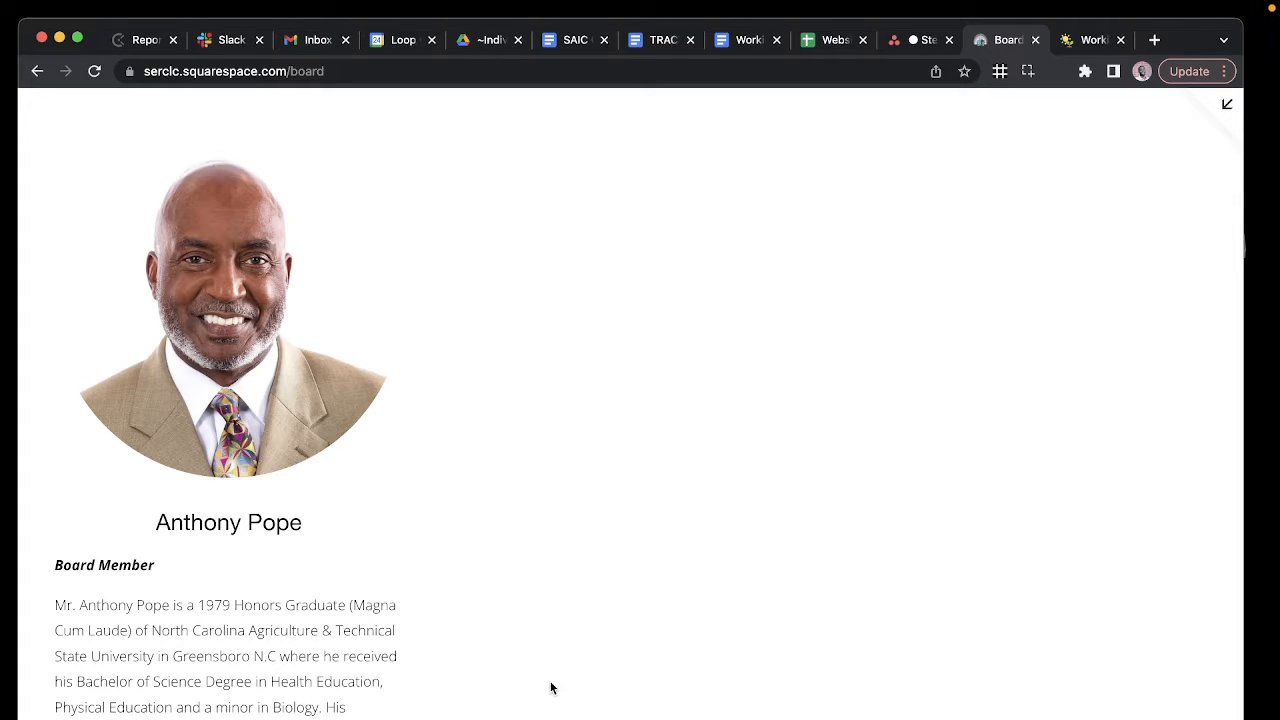
{"action": "mouse_move", "coordinate": [678, 592]}
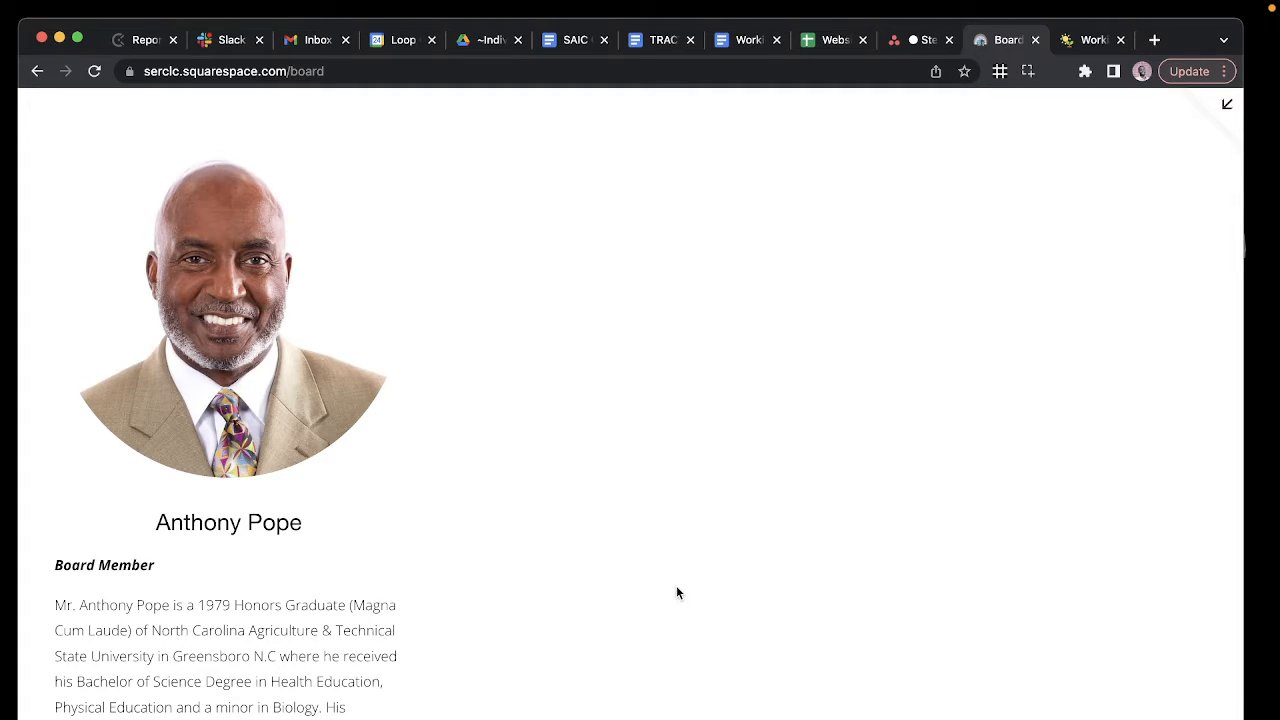